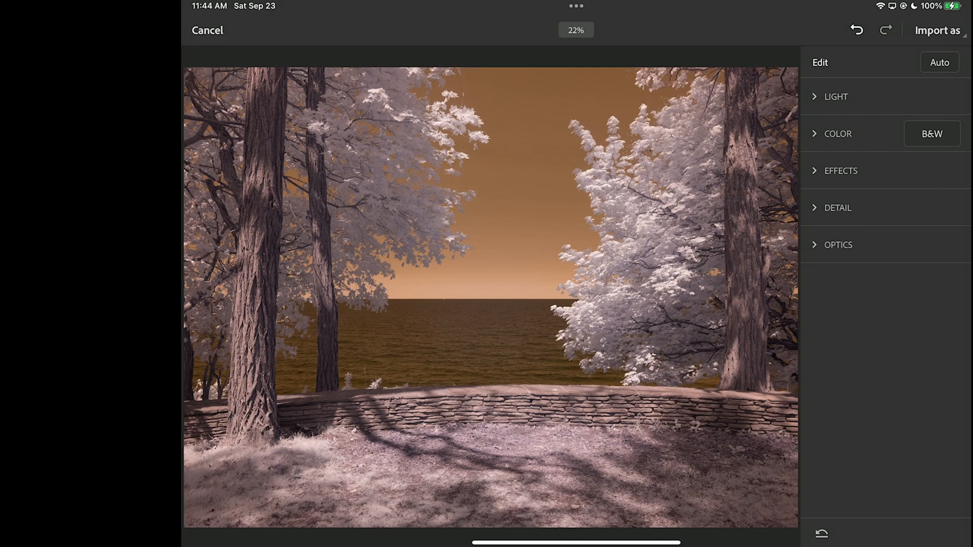
Set the photo's white balance preset to Auto in the import panel's Color section
{"action": "left_click", "coordinate": [838, 134]}
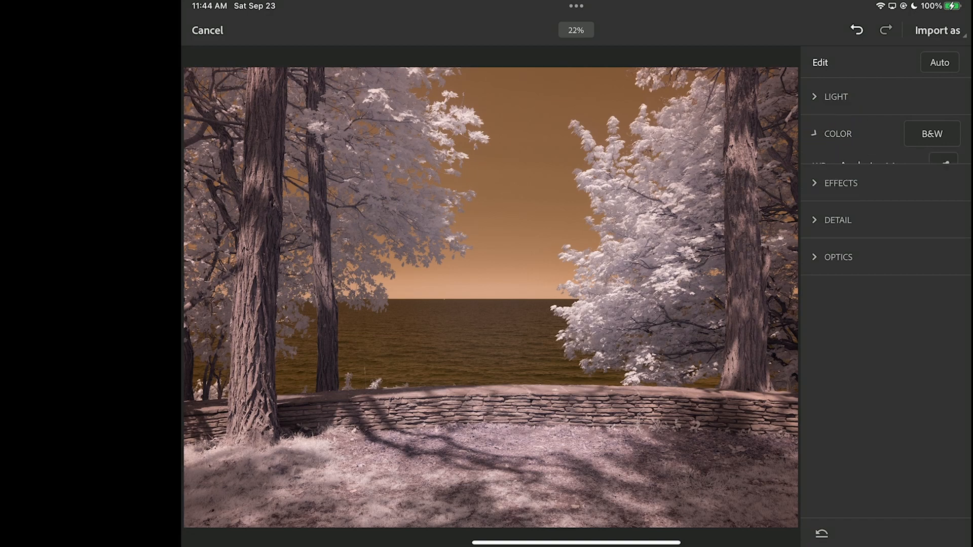
{"action": "left_click", "coordinate": [837, 134]}
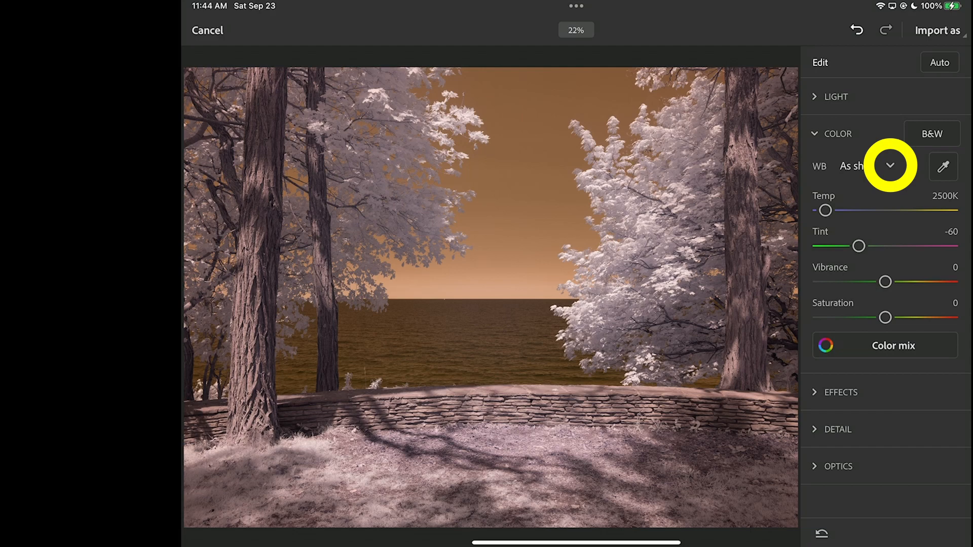
{"action": "left_click", "coordinate": [888, 166]}
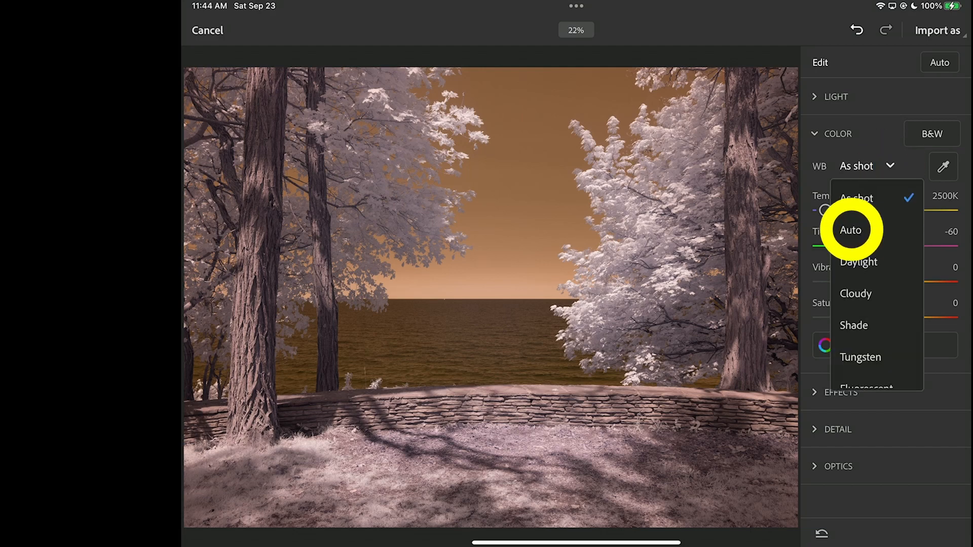
{"action": "left_click", "coordinate": [851, 229]}
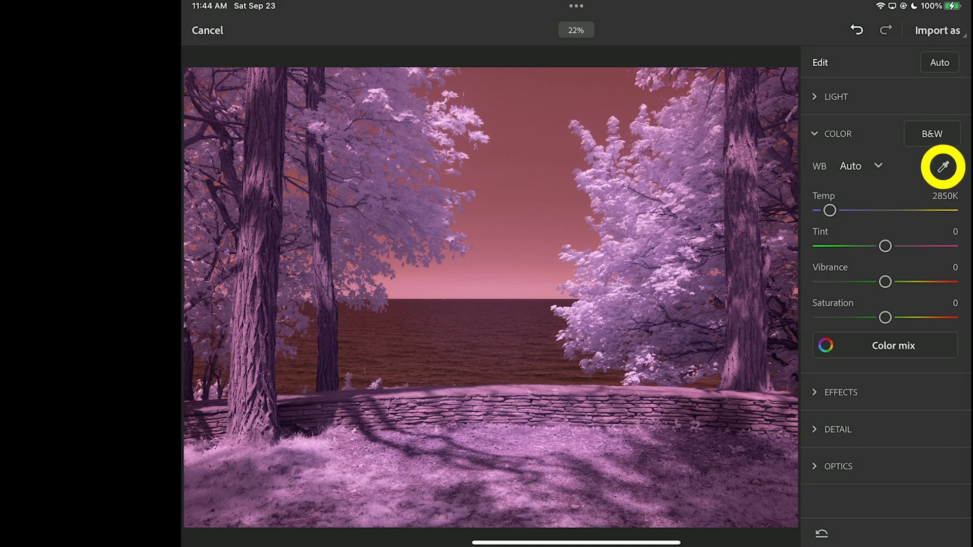
Sample a custom white balance from the horizon with the eyedropper
{"action": "left_click", "coordinate": [490, 298]}
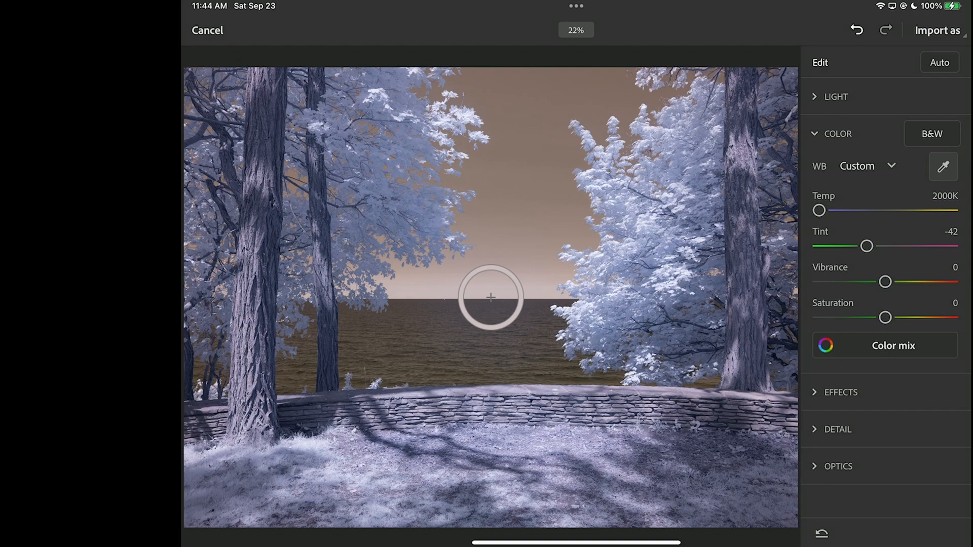
{"action": "left_click", "coordinate": [837, 133]}
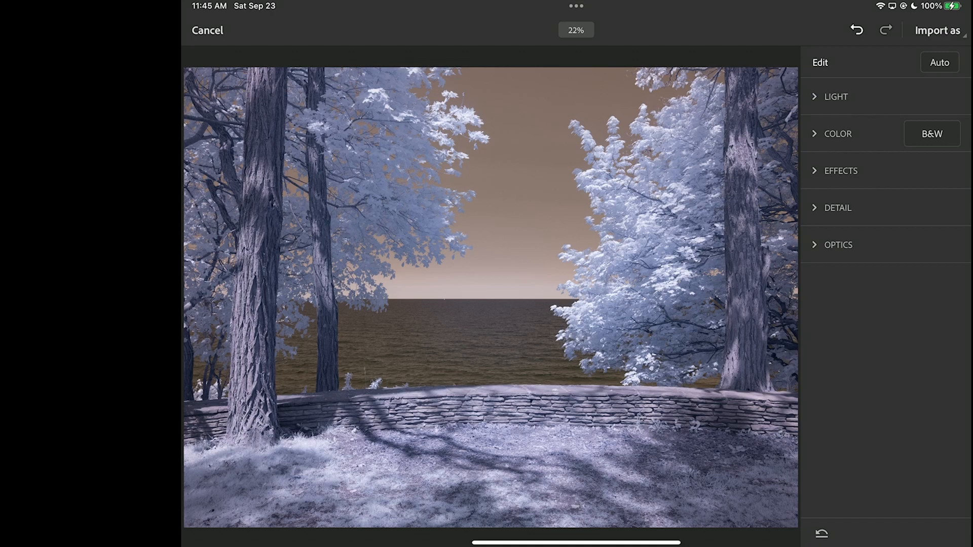
Import the white-balanced photo as a smart object
{"action": "left_click", "coordinate": [938, 30]}
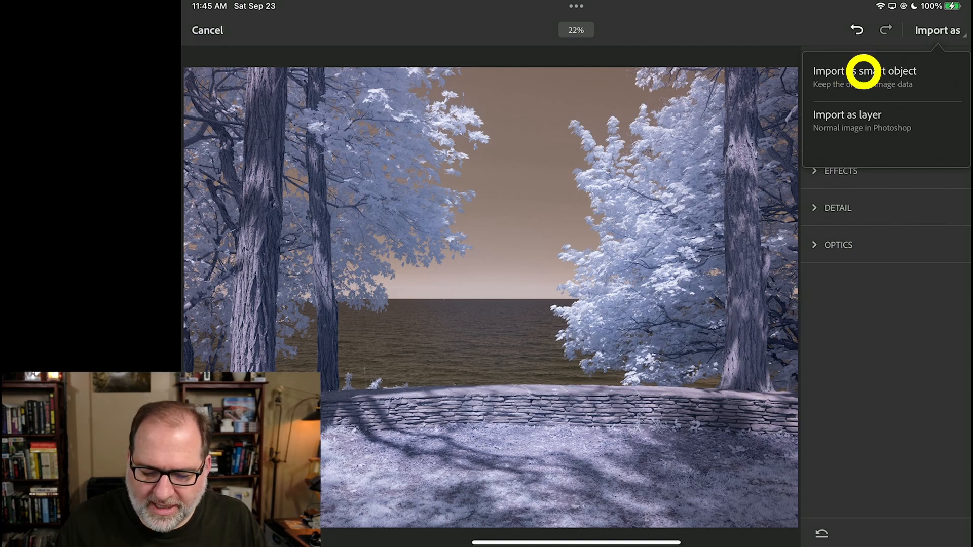
{"action": "left_click", "coordinate": [863, 71]}
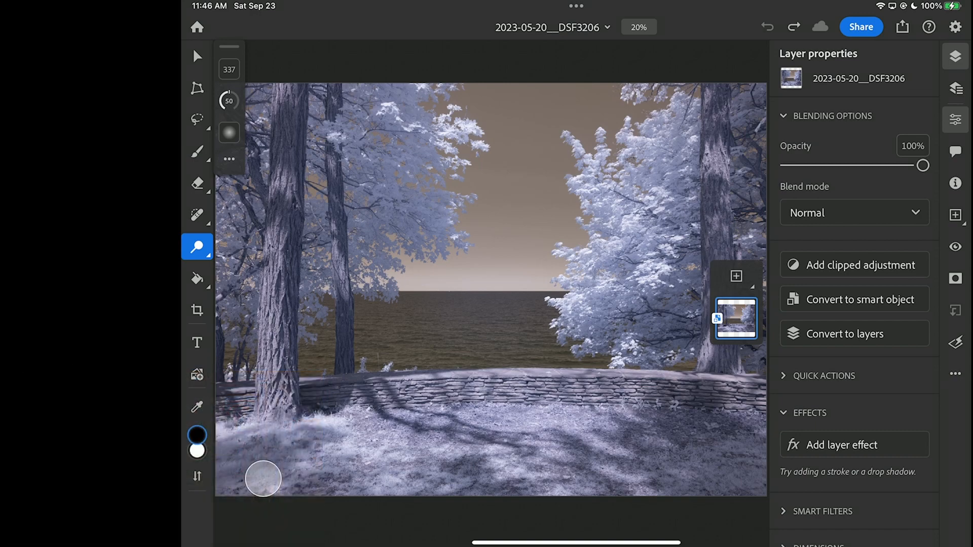
{"action": "left_click", "coordinate": [197, 56]}
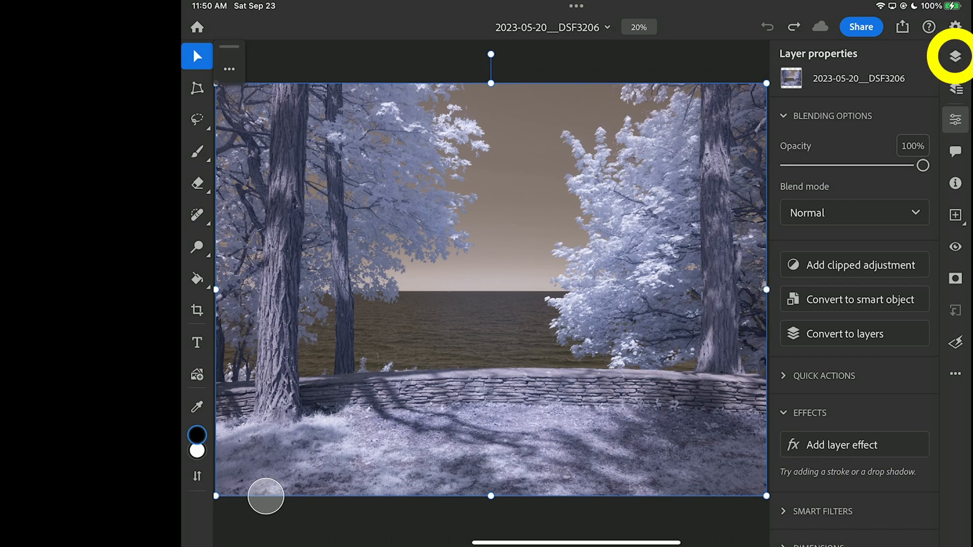
{"action": "left_click", "coordinate": [954, 55]}
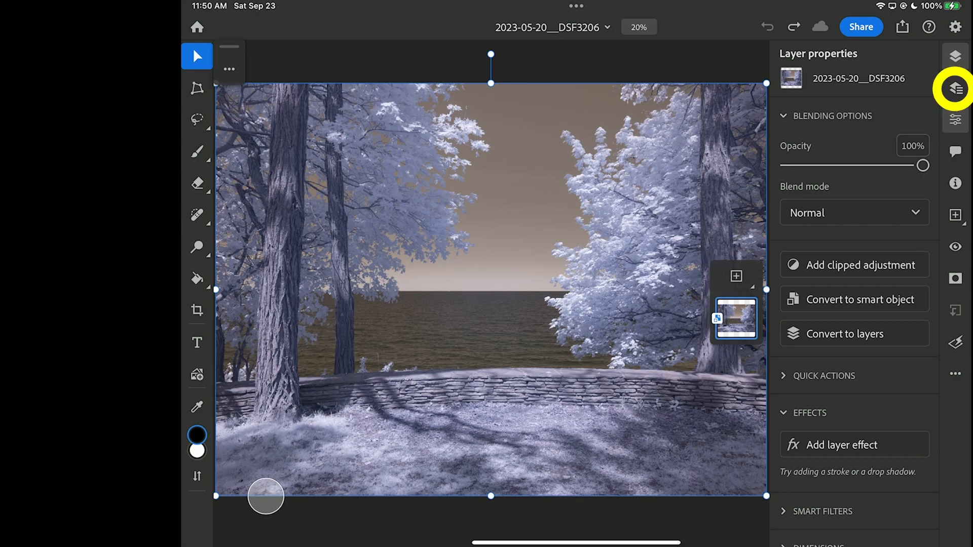
{"action": "left_click", "coordinate": [956, 88]}
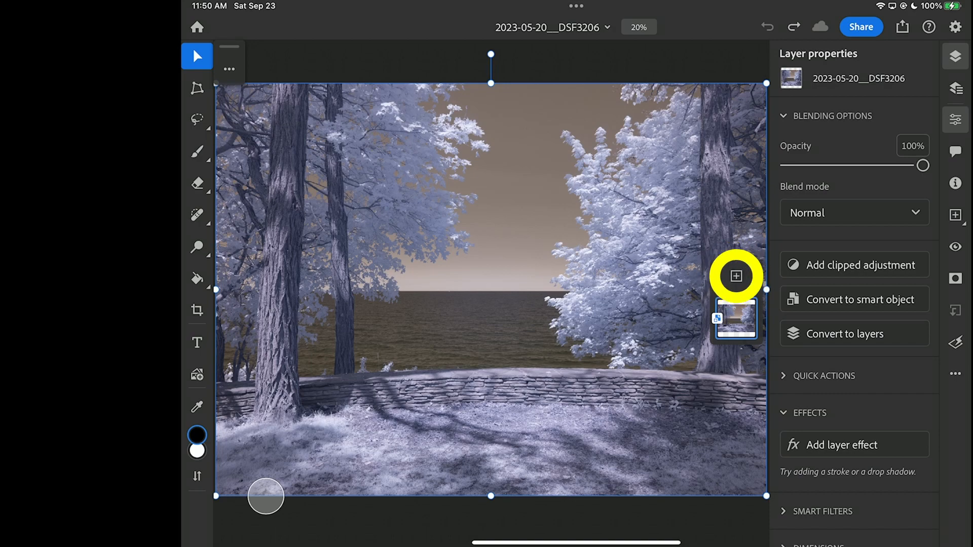
Add a Hue/Saturation adjustment layer with Hue set to -180
{"action": "left_click", "coordinate": [735, 276]}
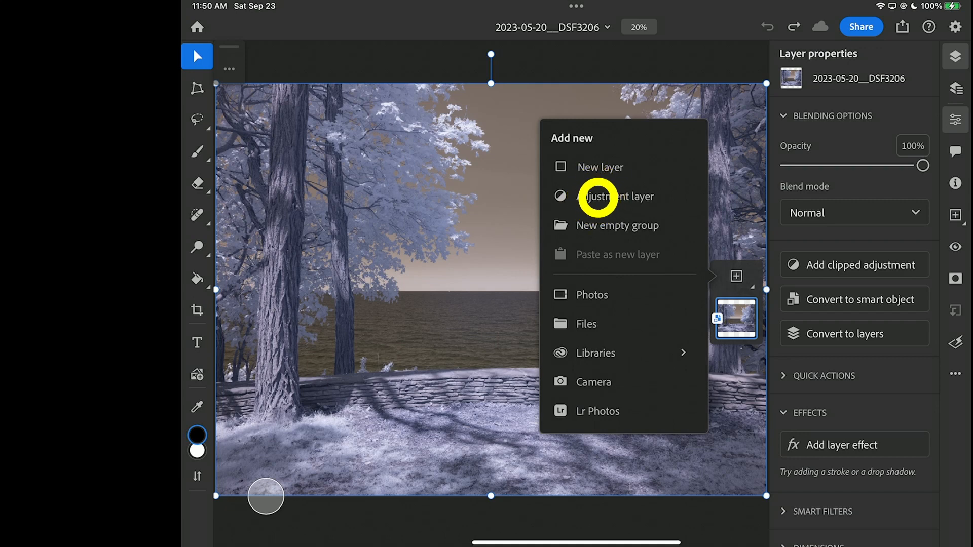
{"action": "left_click", "coordinate": [617, 196]}
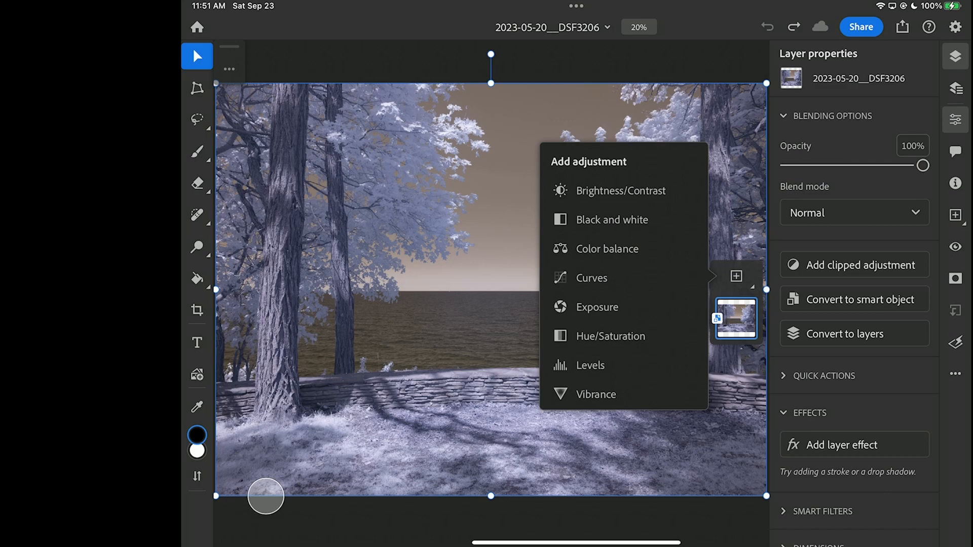
{"action": "left_click", "coordinate": [611, 336]}
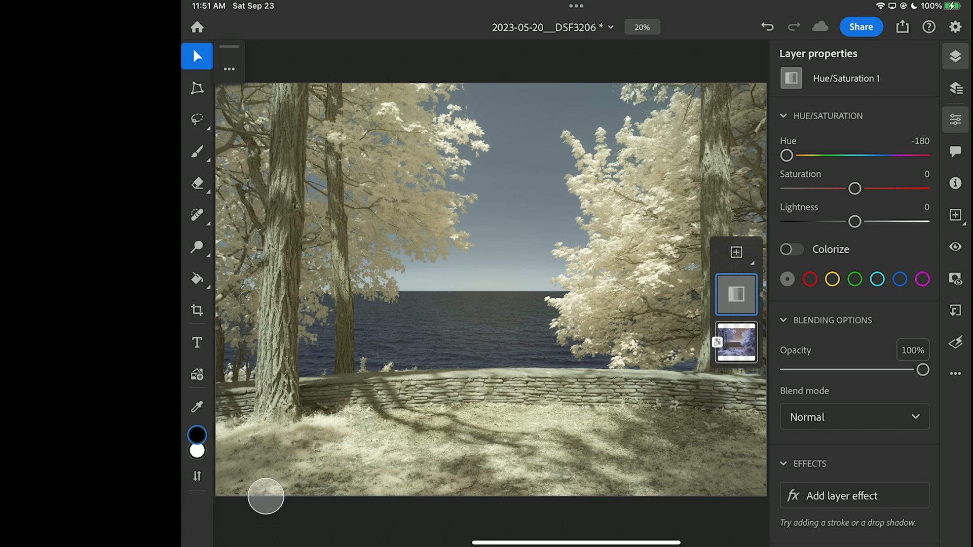
{"action": "left_click", "coordinate": [736, 343]}
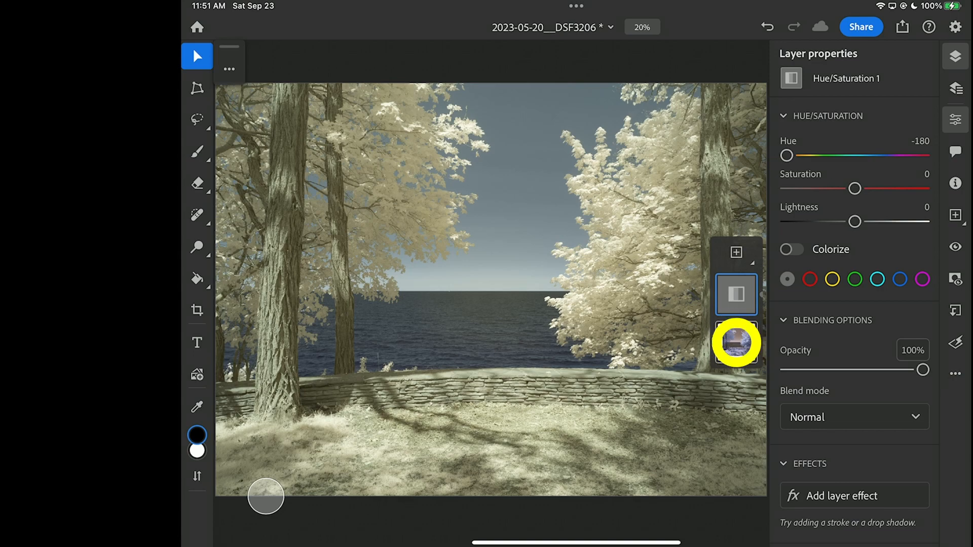
Apply the right-taskbar colour change to the photo layer, then reselect the Hue/Saturation layer
{"action": "left_click", "coordinate": [736, 343]}
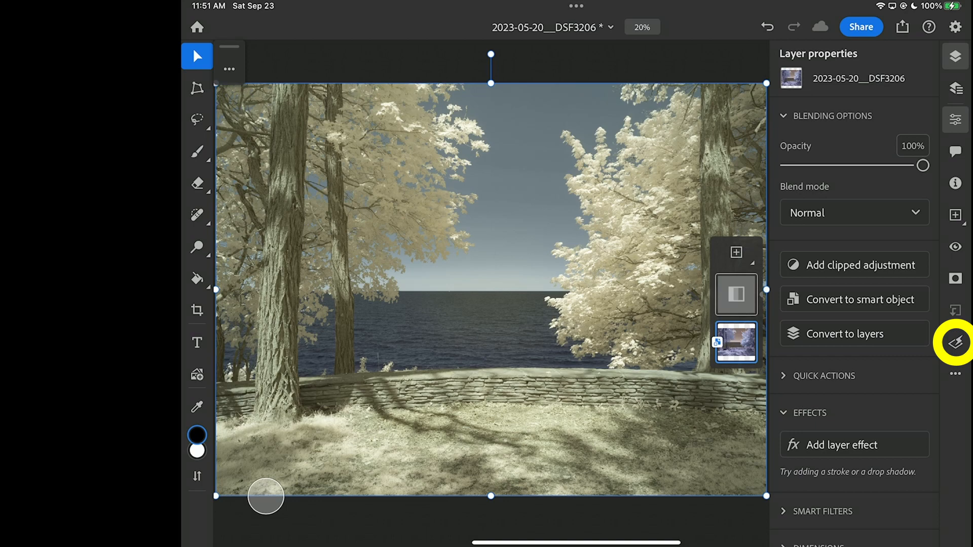
{"action": "left_click", "coordinate": [954, 343]}
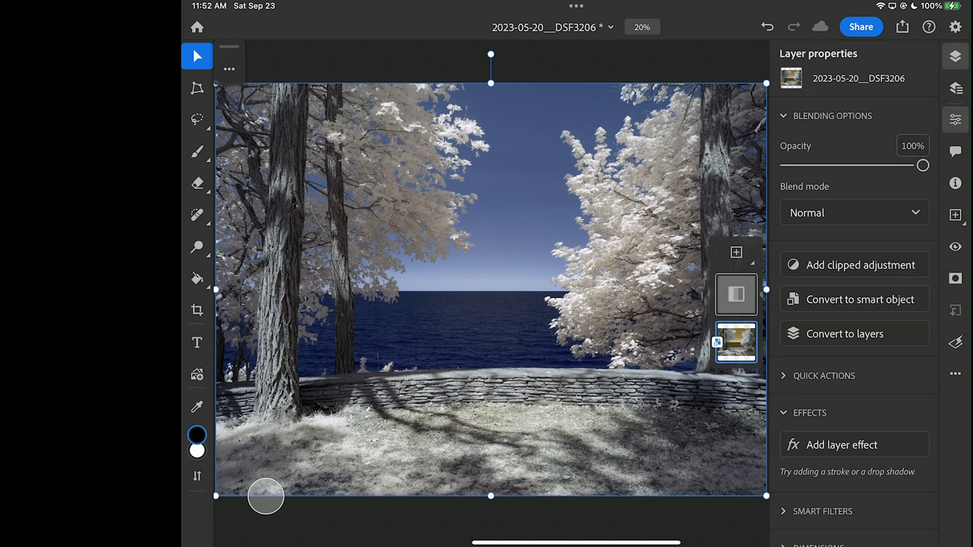
{"action": "left_click", "coordinate": [736, 295]}
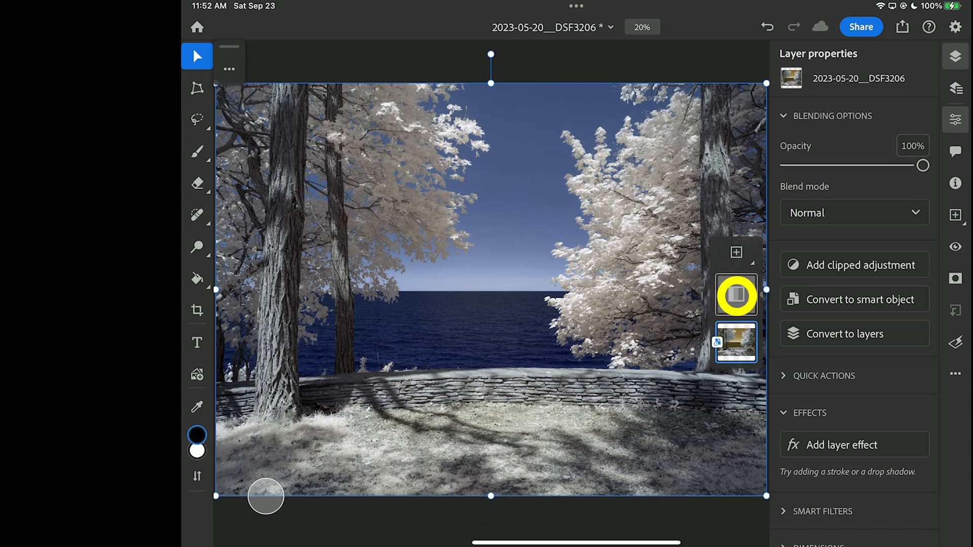
Hide the Hue/Saturation adjustment layer and make the base photo layer active
{"action": "left_click", "coordinate": [736, 296]}
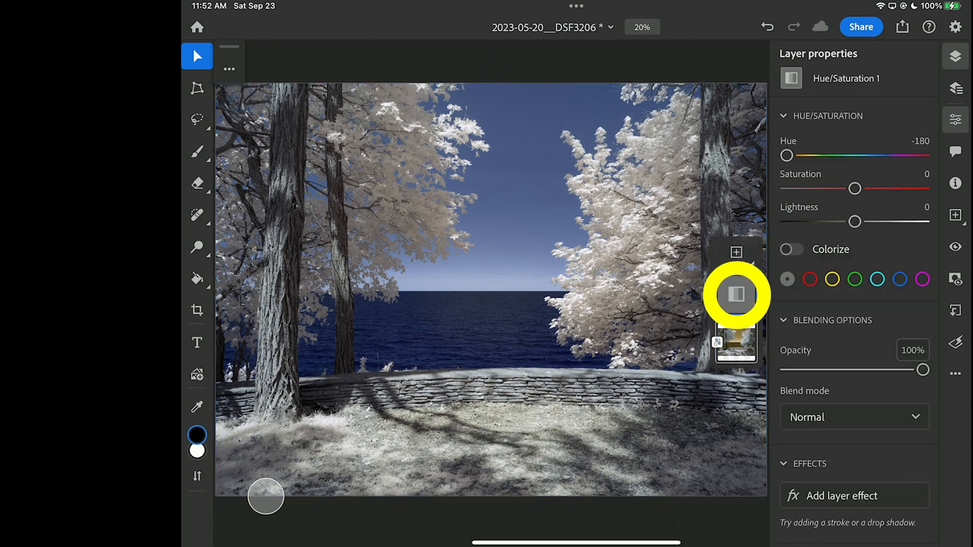
{"action": "left_click", "coordinate": [736, 295]}
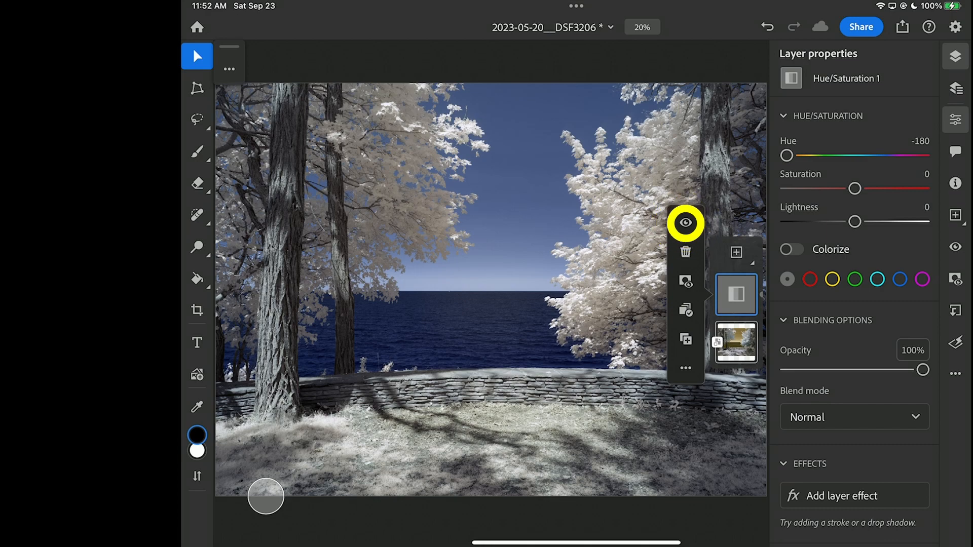
{"action": "left_click", "coordinate": [685, 223]}
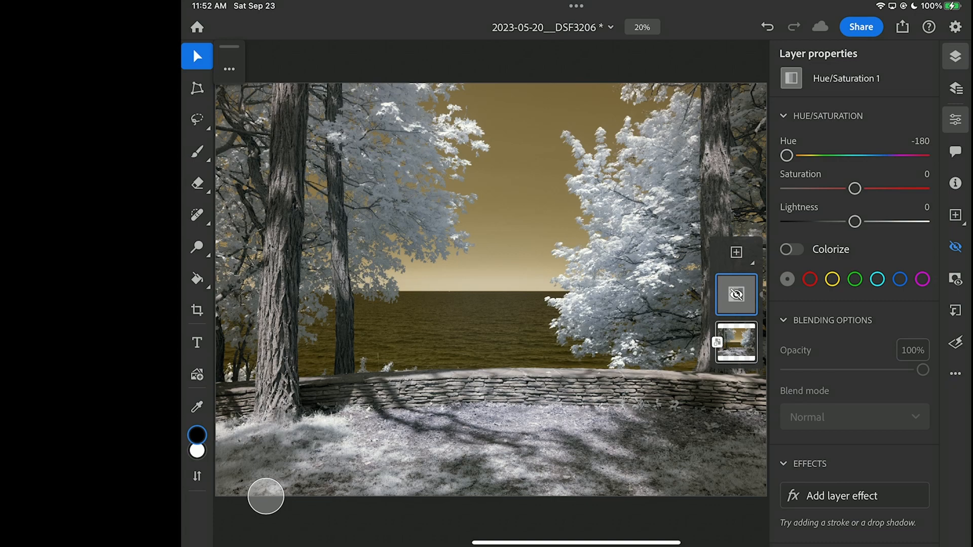
{"action": "left_click", "coordinate": [736, 343]}
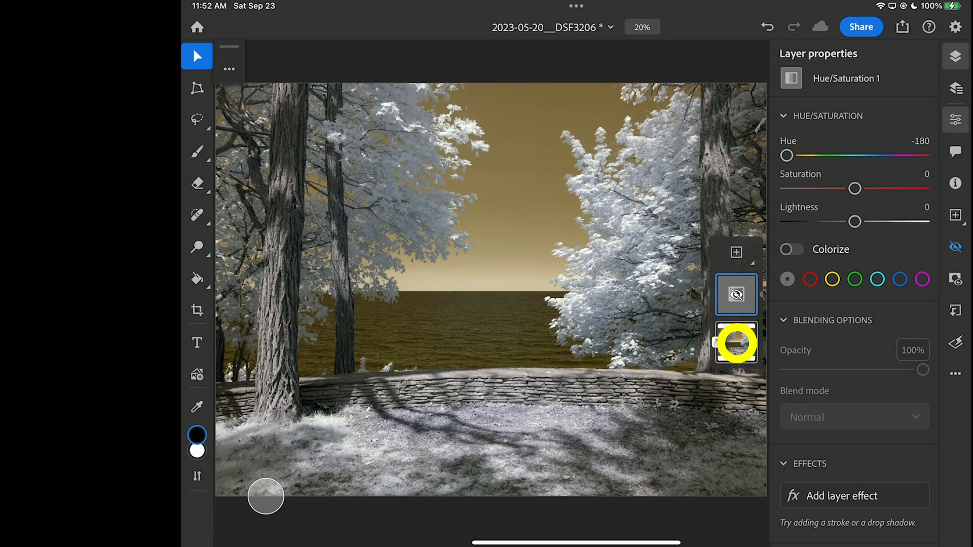
{"action": "left_click", "coordinate": [735, 344]}
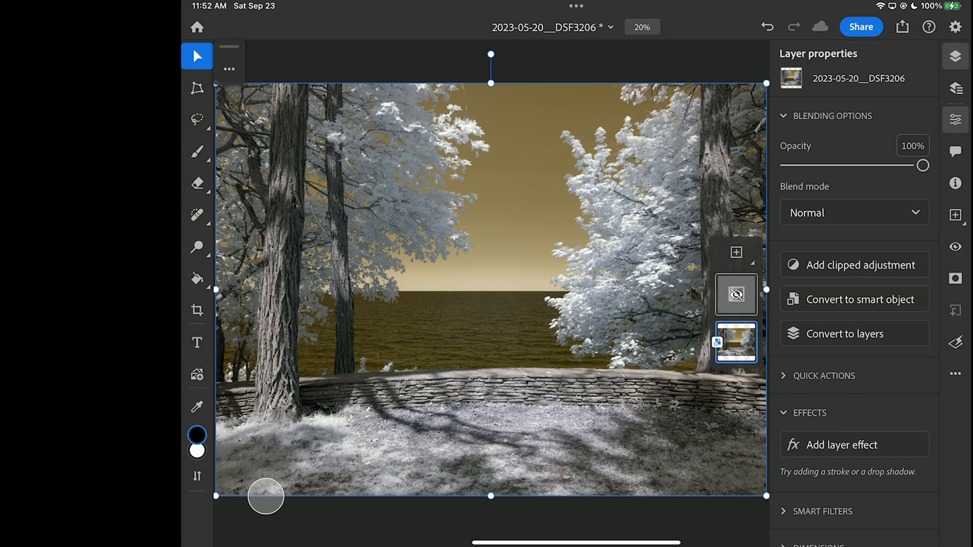
{"action": "left_click", "coordinate": [736, 343]}
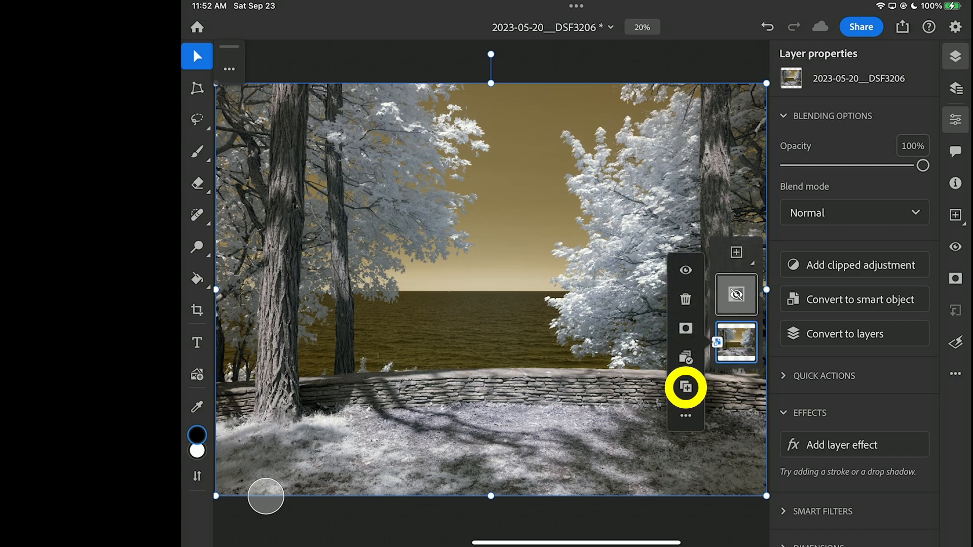
Duplicate the photo layer and invert the copy's colours
{"action": "left_click", "coordinate": [685, 388]}
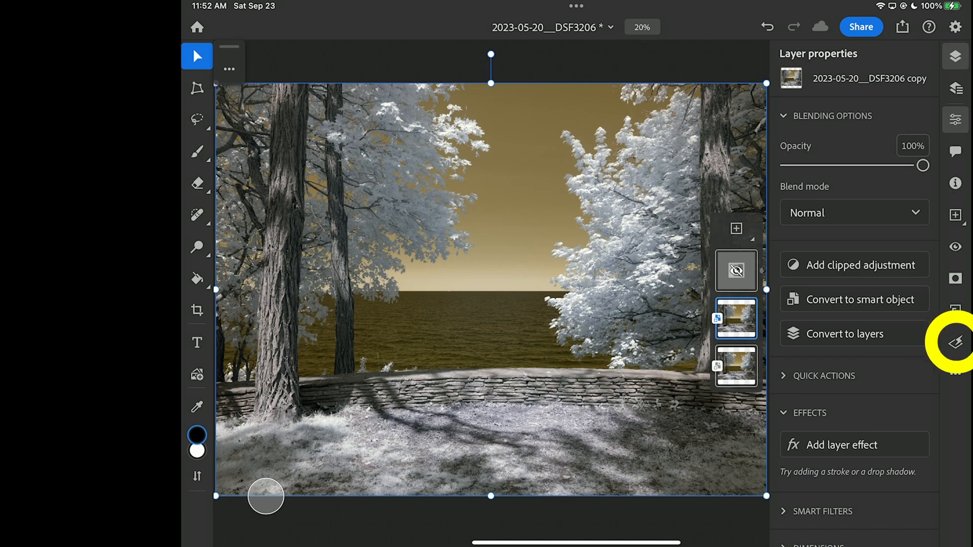
{"action": "left_click", "coordinate": [957, 342]}
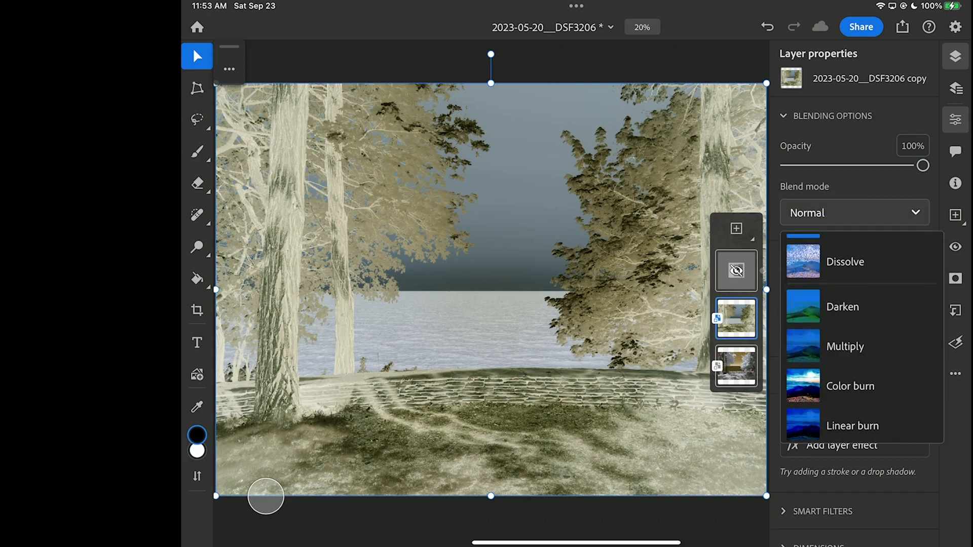
Set the inverted copy's blend mode to Color after briefly trying Hue
{"action": "scroll", "scroll_direction": "down", "scroll_amount": 3}
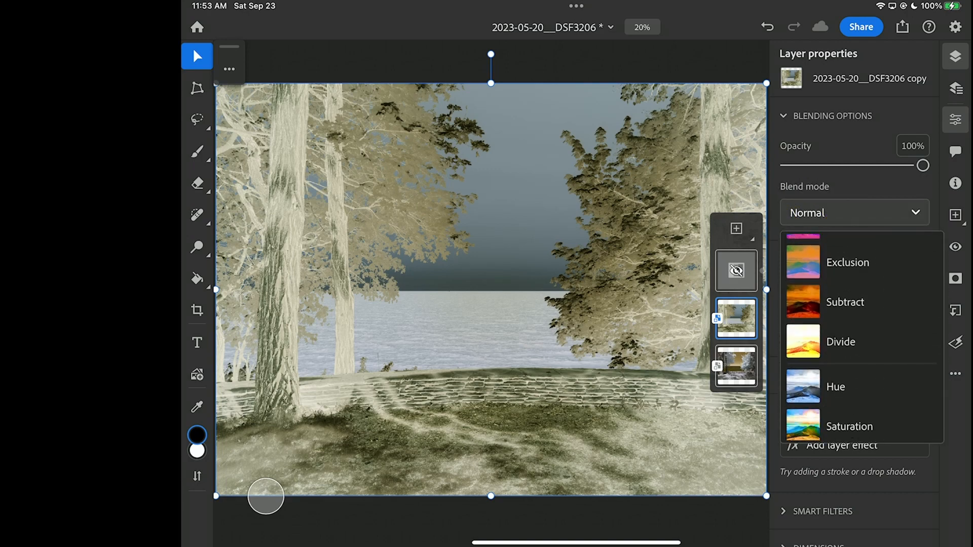
{"action": "scroll", "scroll_direction": "down", "scroll_amount": 3}
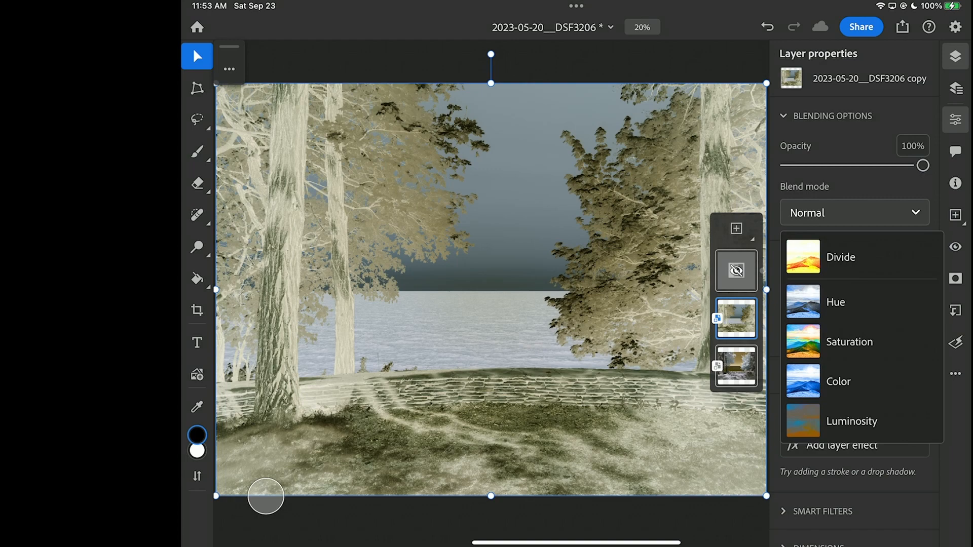
{"action": "left_click", "coordinate": [838, 381]}
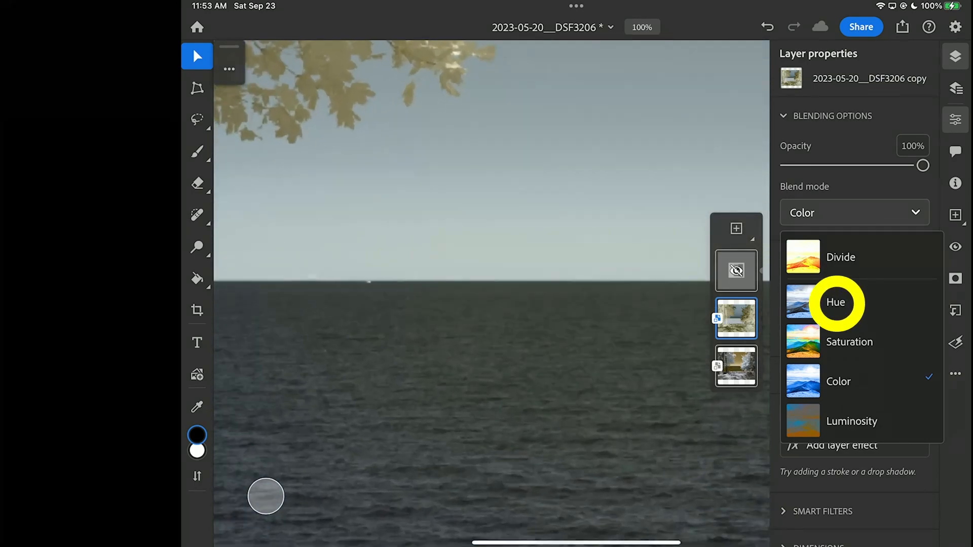
{"action": "left_click", "coordinate": [836, 302]}
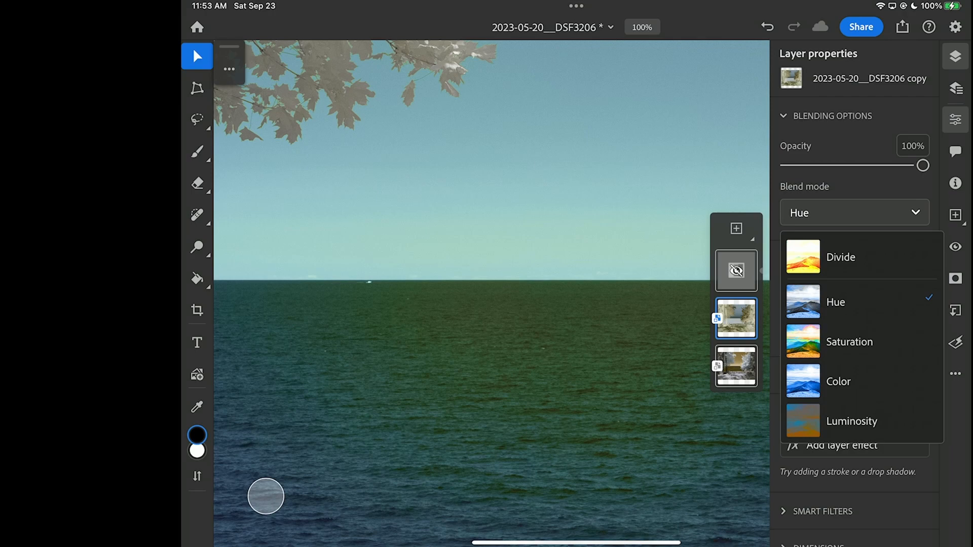
{"action": "left_click", "coordinate": [838, 381]}
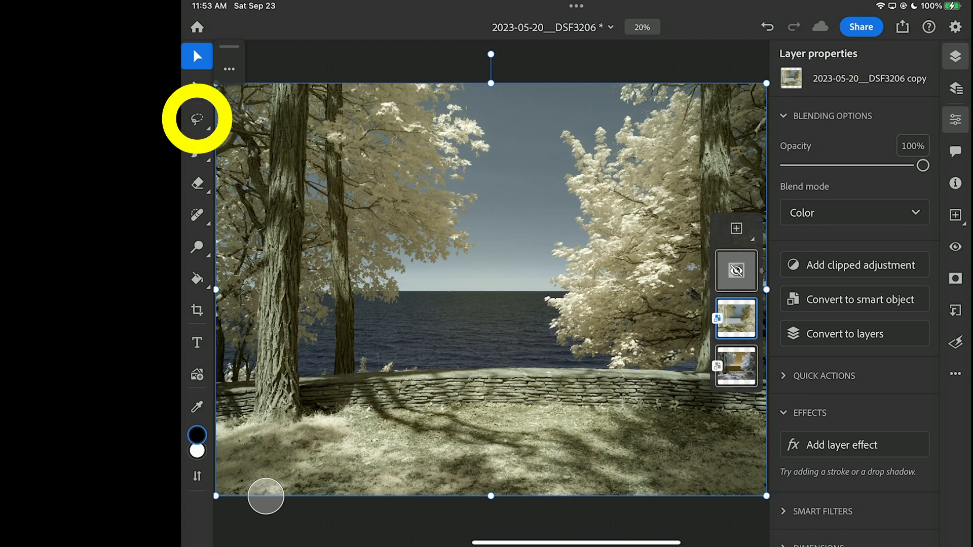
{"action": "left_click", "coordinate": [197, 119]}
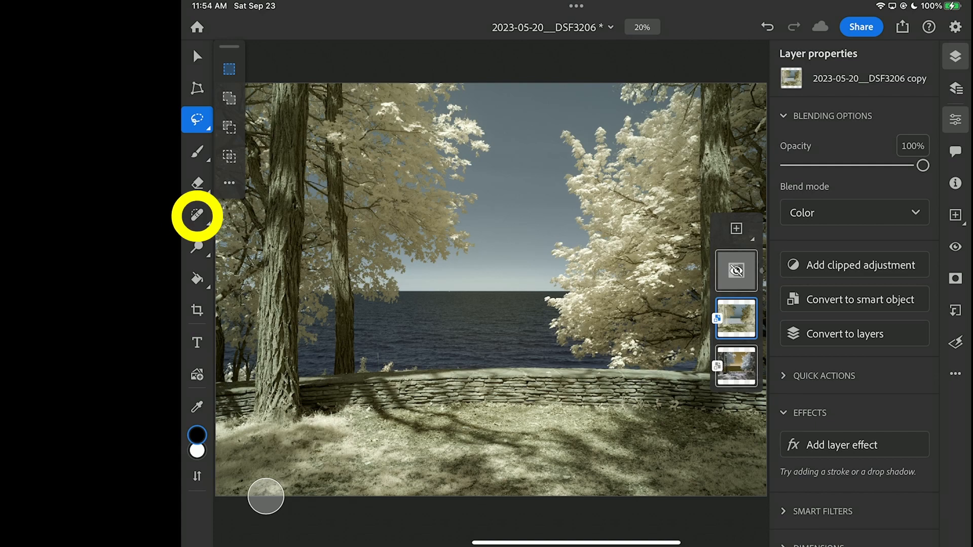
{"action": "left_click", "coordinate": [197, 216]}
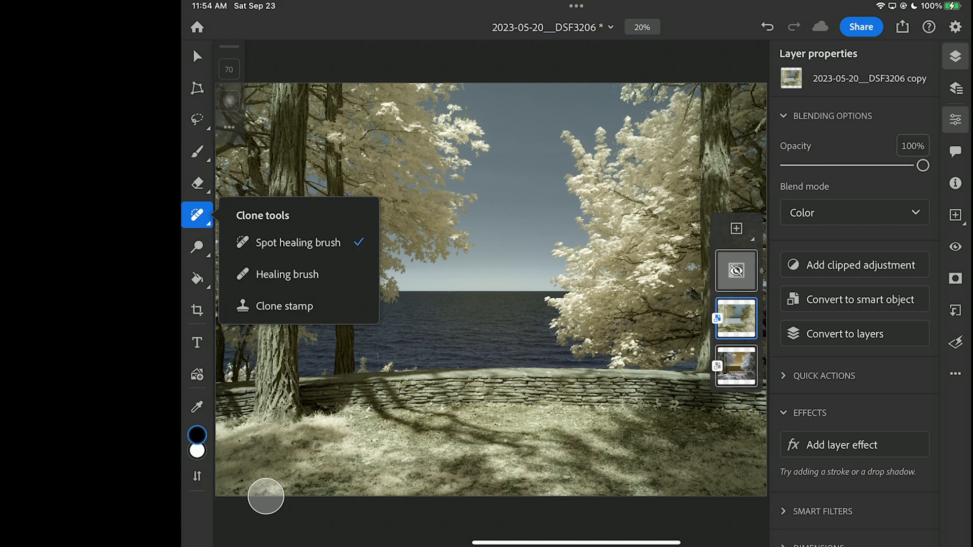
{"action": "left_click", "coordinate": [196, 246]}
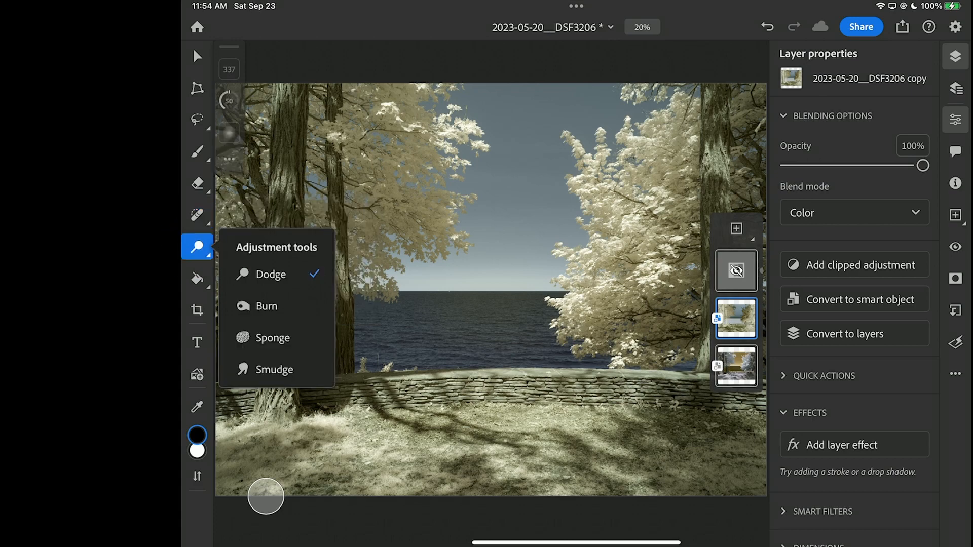